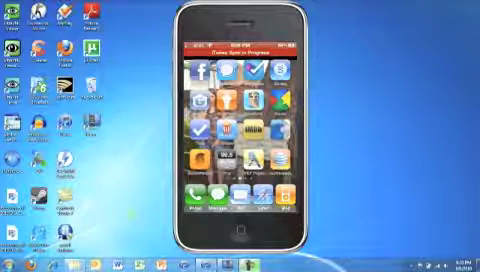
# Step: Launch Cydia from the iPhone home screen
pyautogui.click(200, 72)
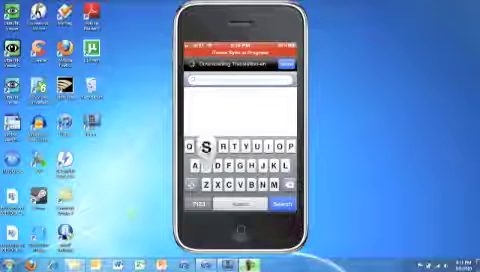
# Step: Search Cydia for 'syn' to list the Synchronicity tweak
pyautogui.write('syn')
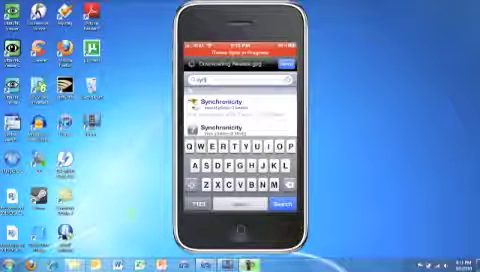